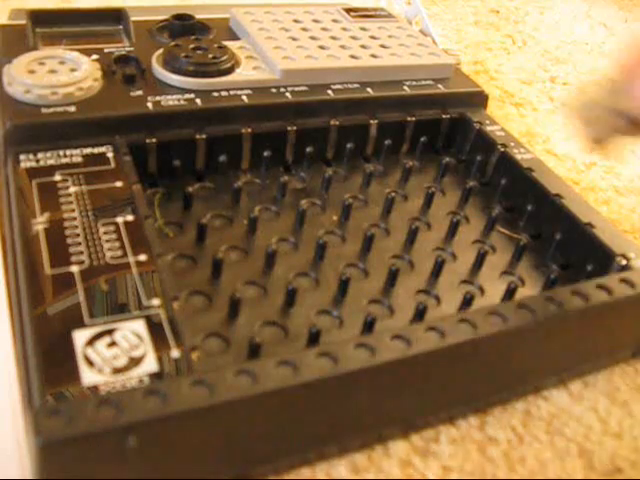
mouse_move(430, 180)
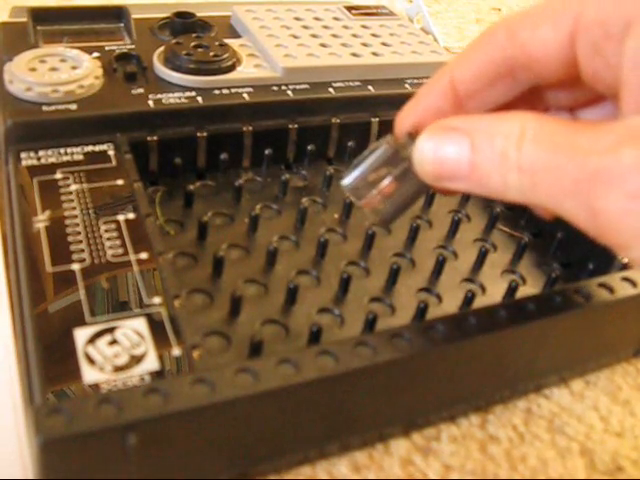